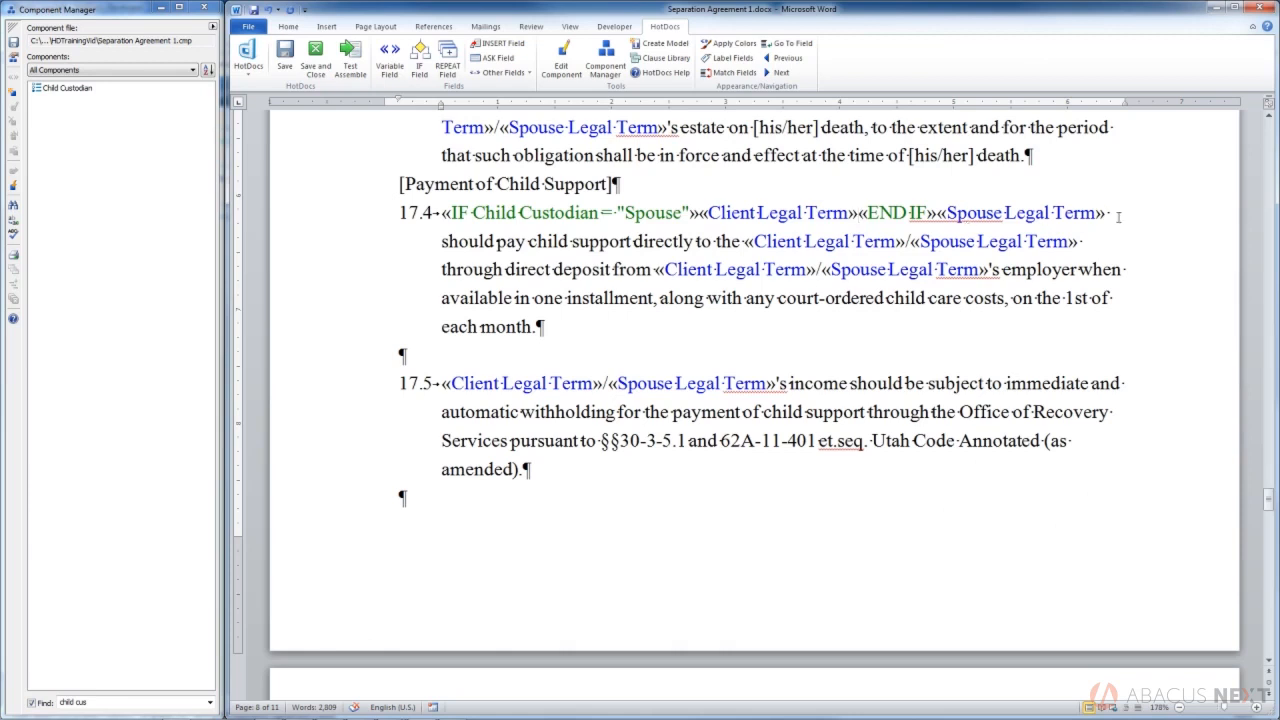
mouse_move(901, 323)
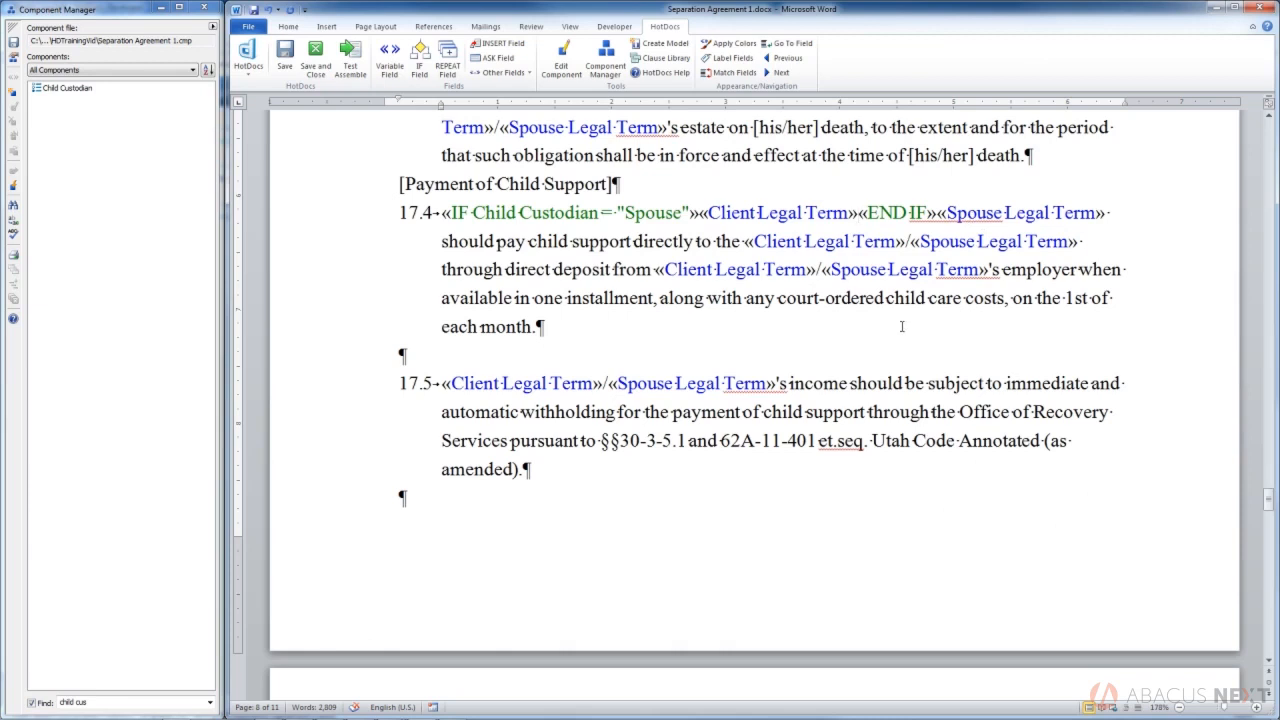
Step: Select «END IF»«Spouse Legal Term» in paragraph 17.4 for a new ELSE field
click(858, 213)
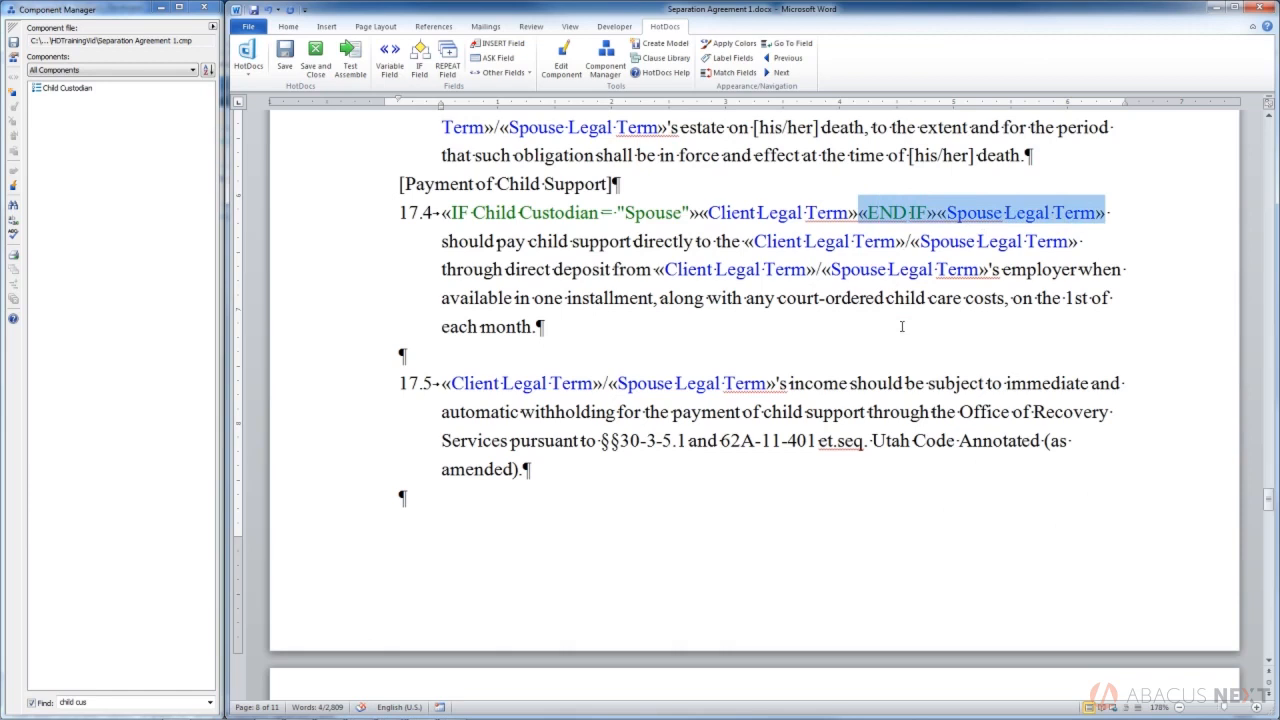
mouse_move(897, 221)
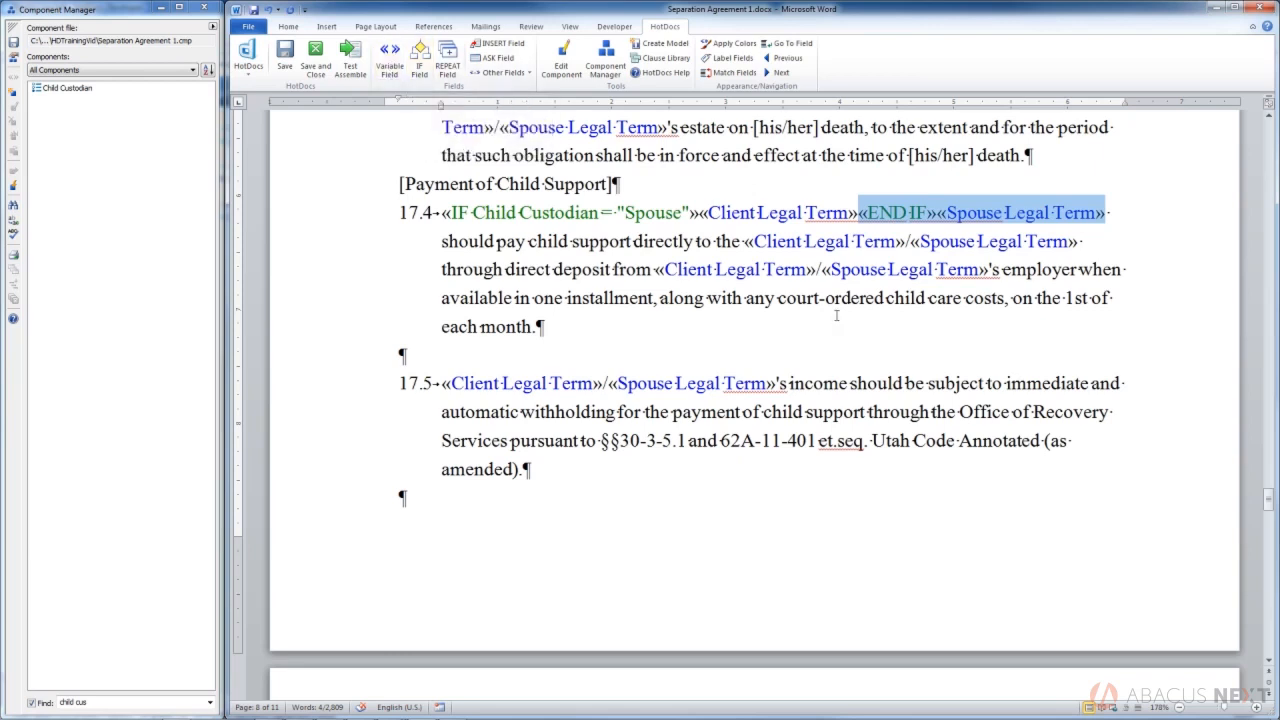
mouse_move(688, 272)
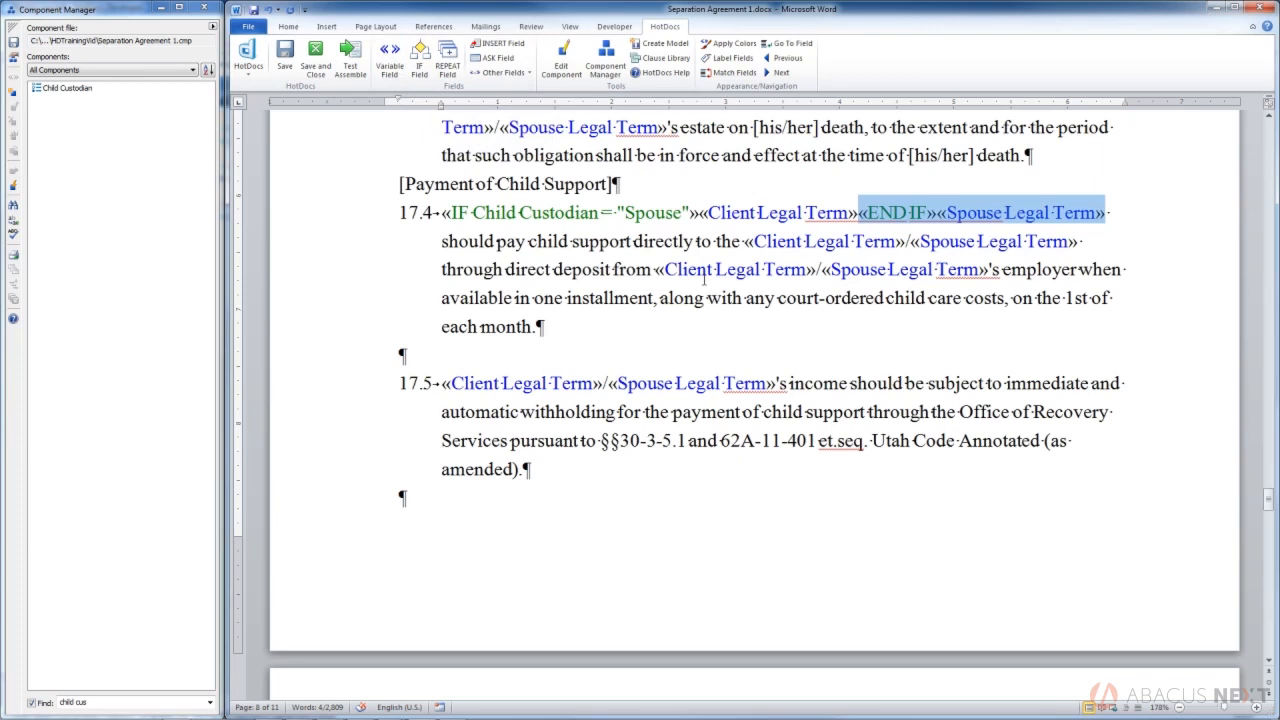
mouse_move(907, 420)
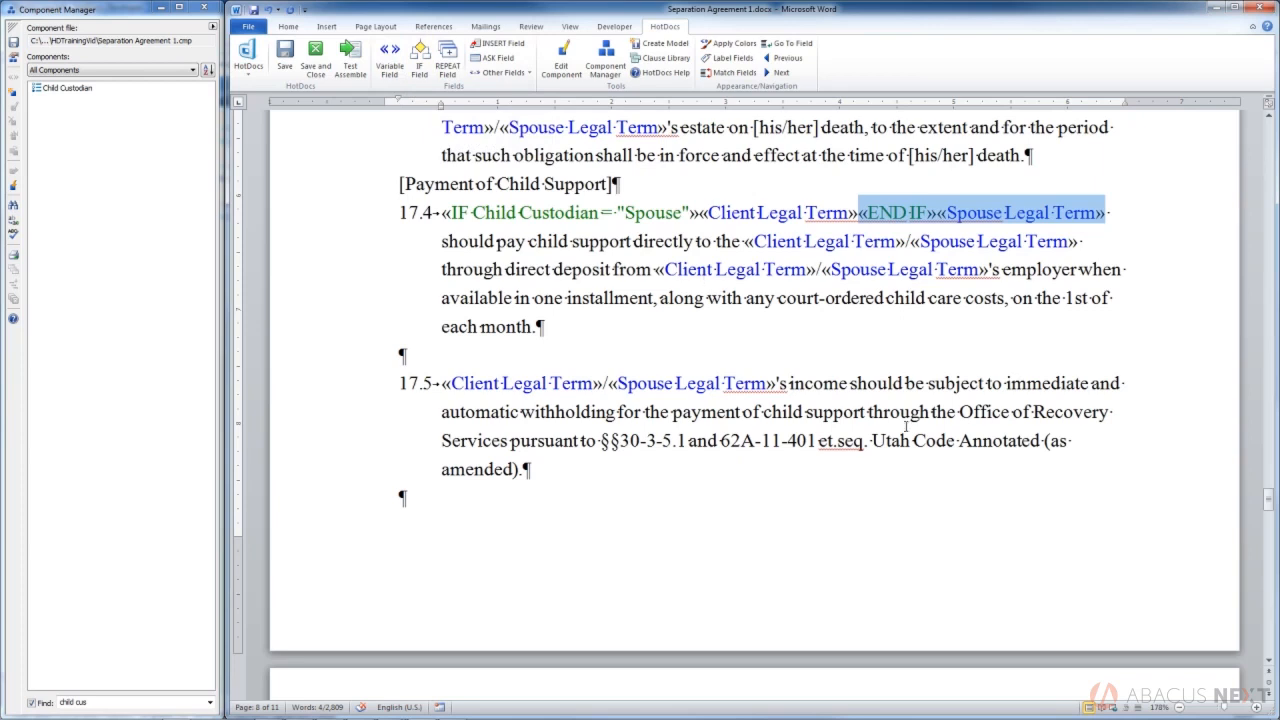
mouse_move(411, 60)
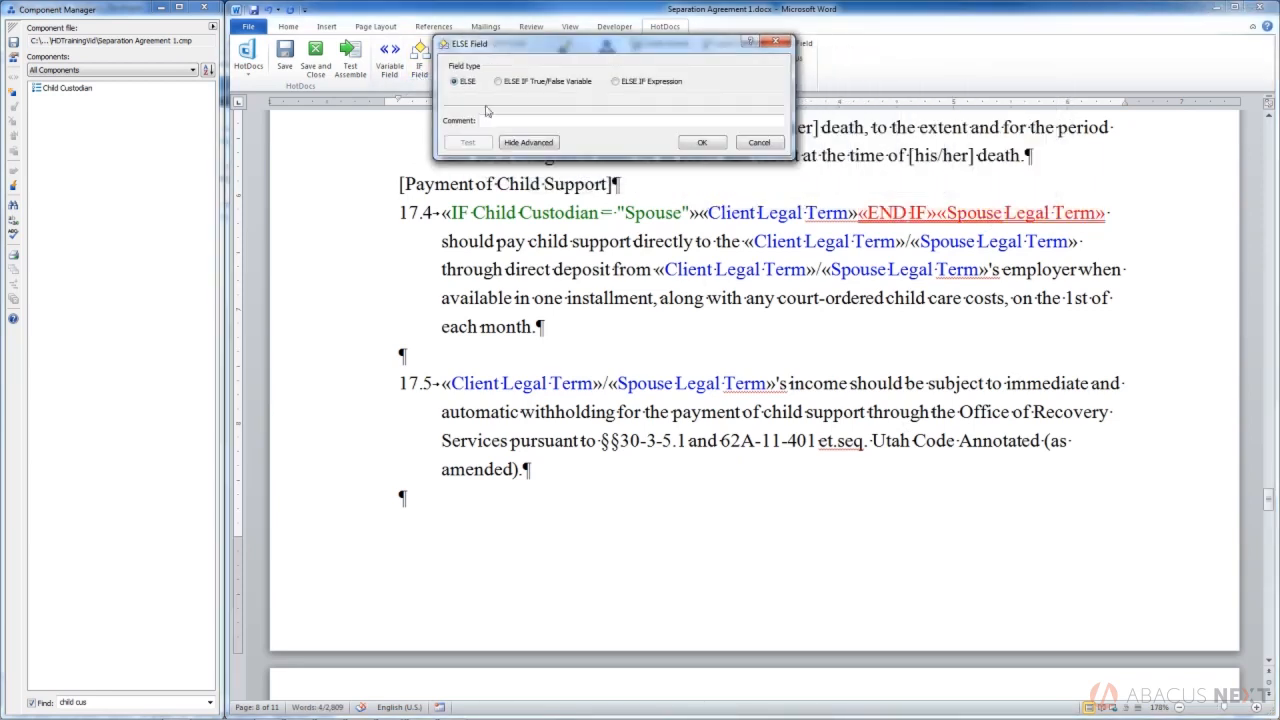
mouse_move(481, 93)
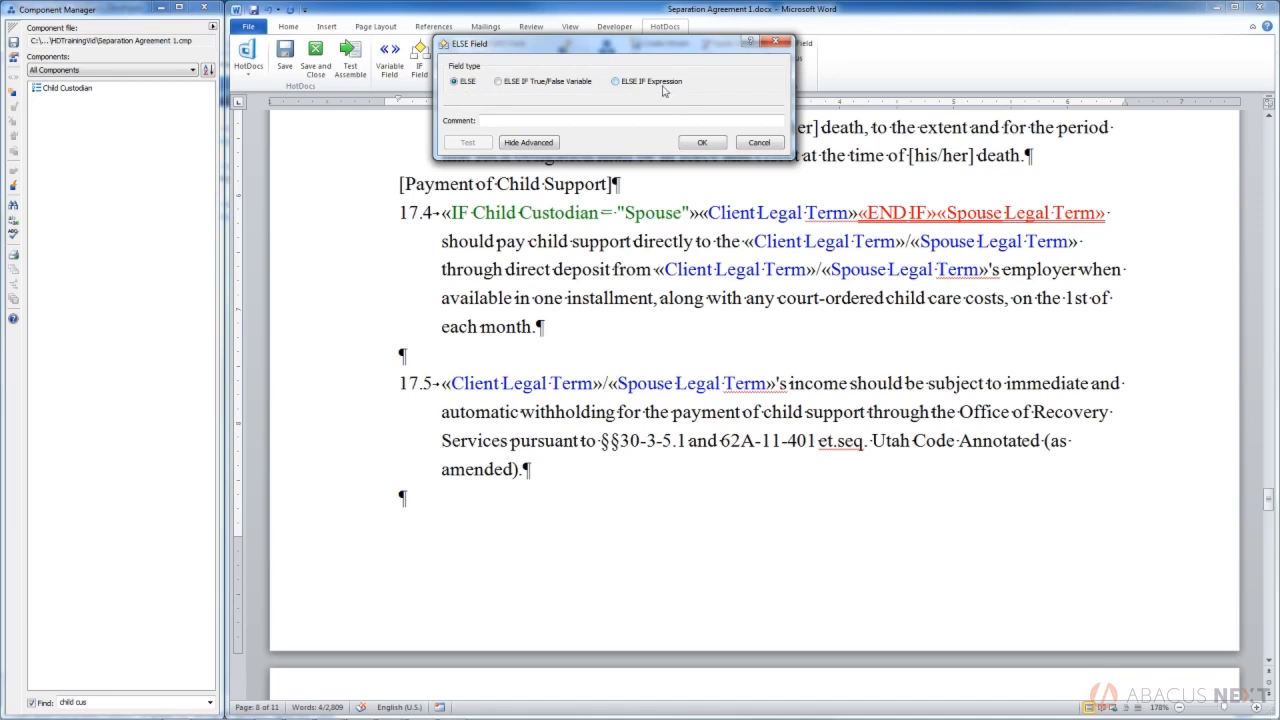
Step: Insert a plain ELSE field, then place the cursor after the first END IF
click(450, 81)
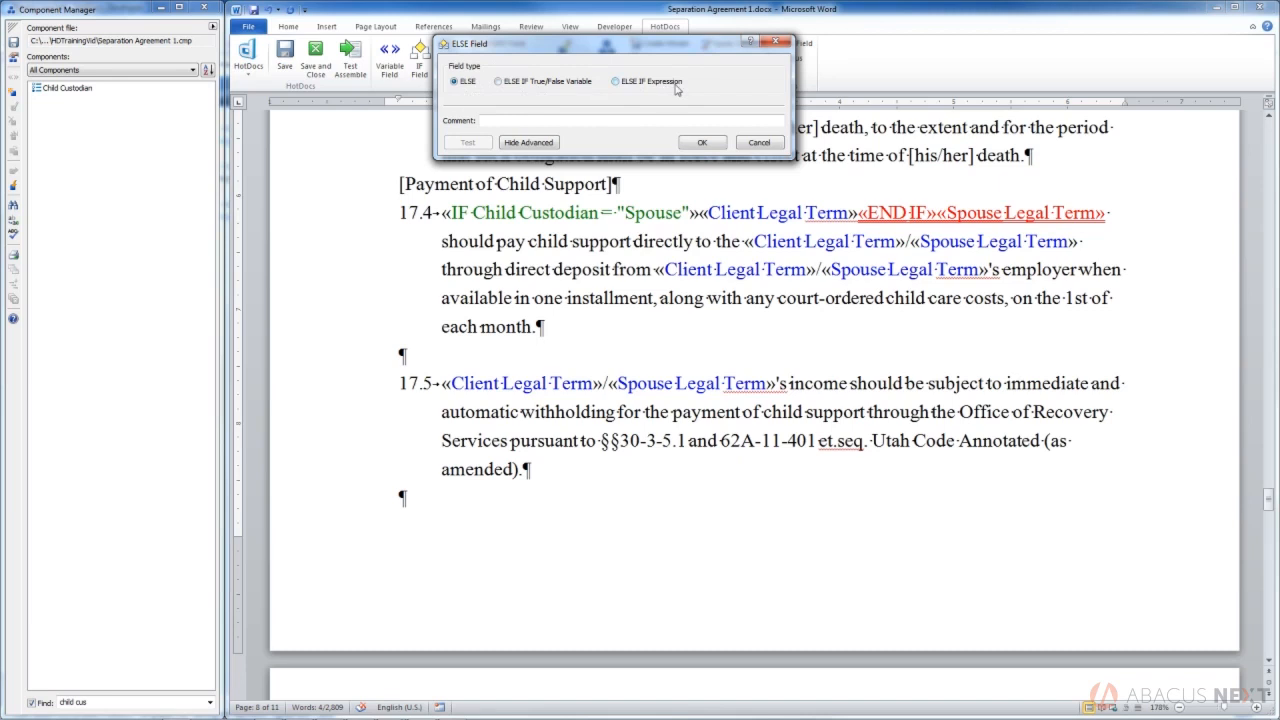
mouse_move(523, 98)
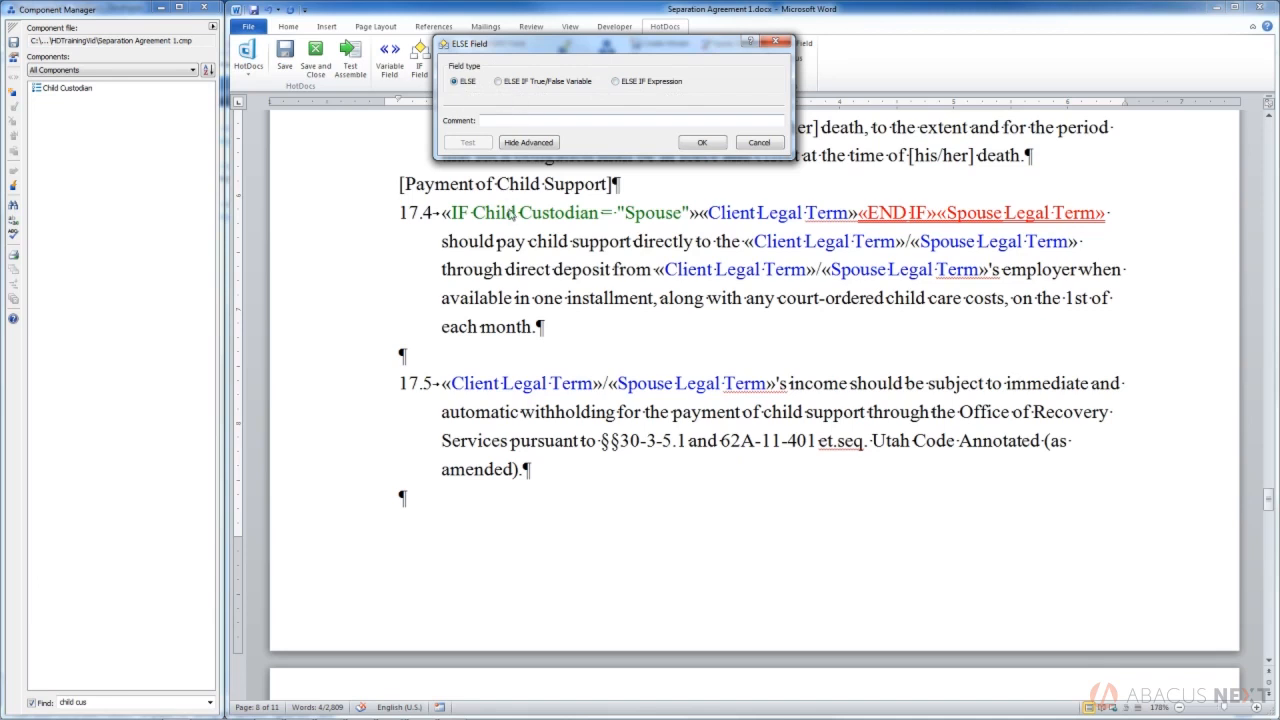
mouse_move(457, 95)
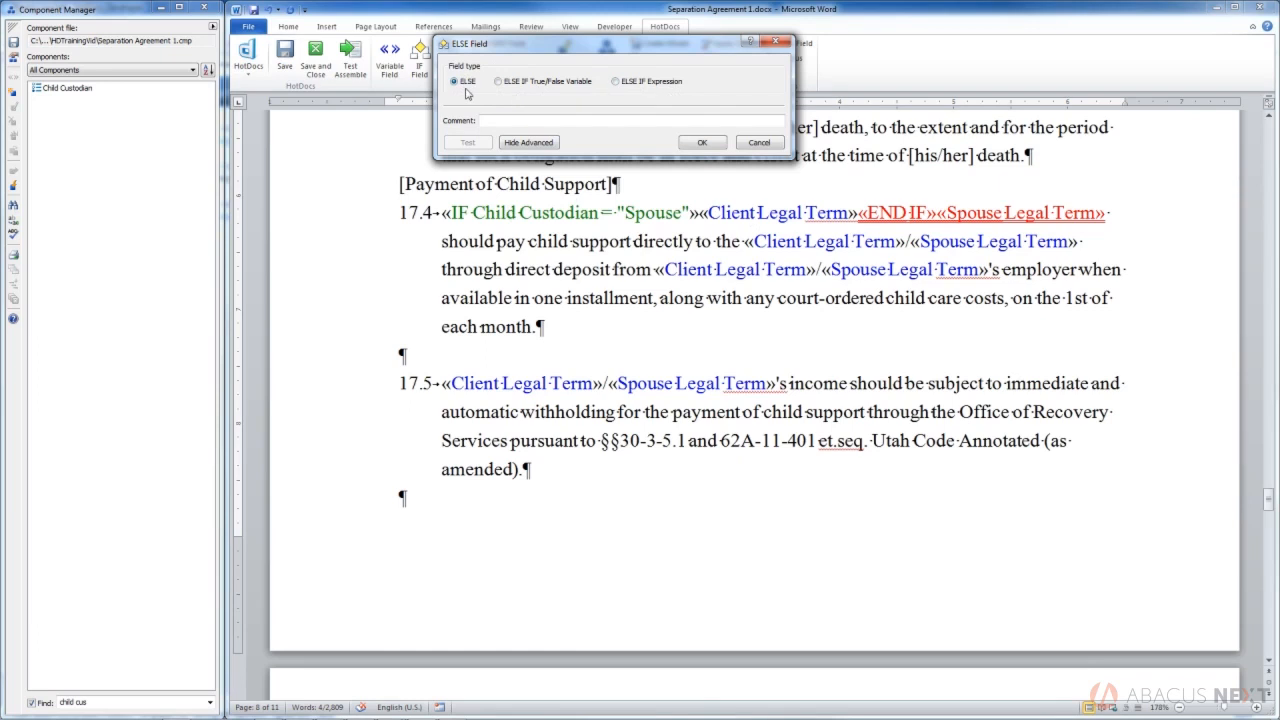
mouse_move(606, 221)
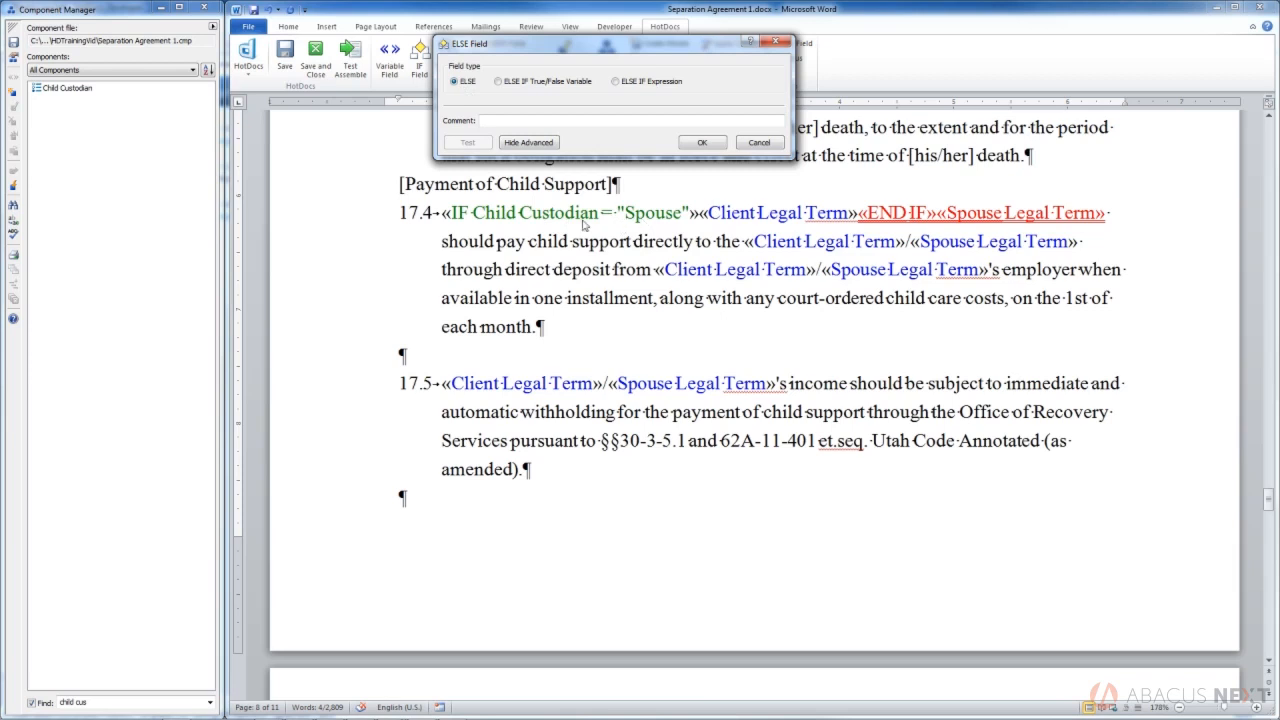
mouse_move(600, 227)
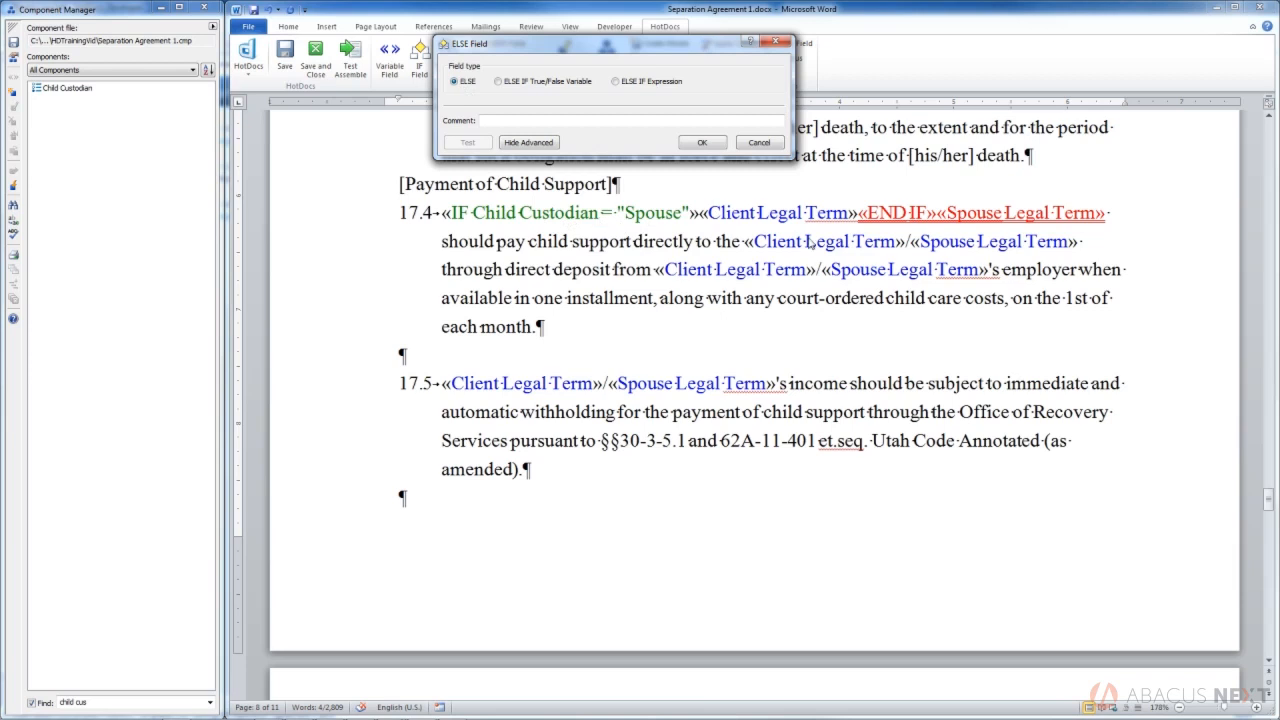
mouse_move(795, 223)
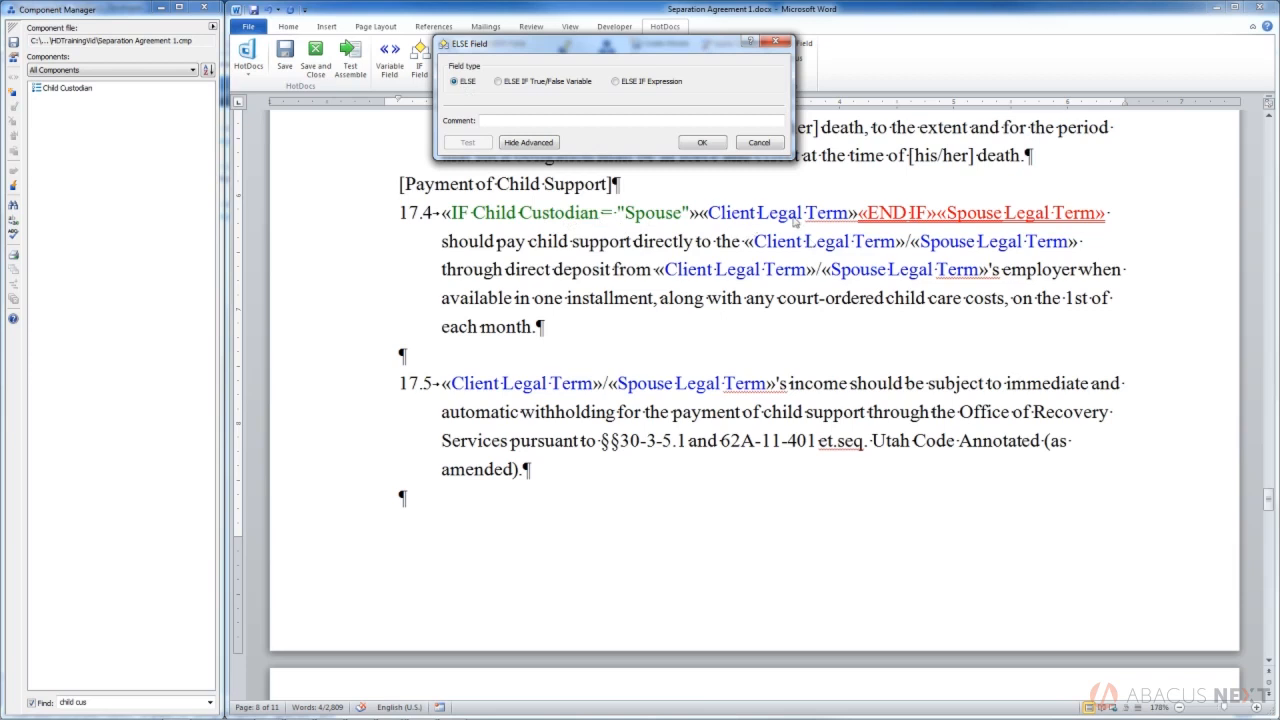
mouse_move(800, 227)
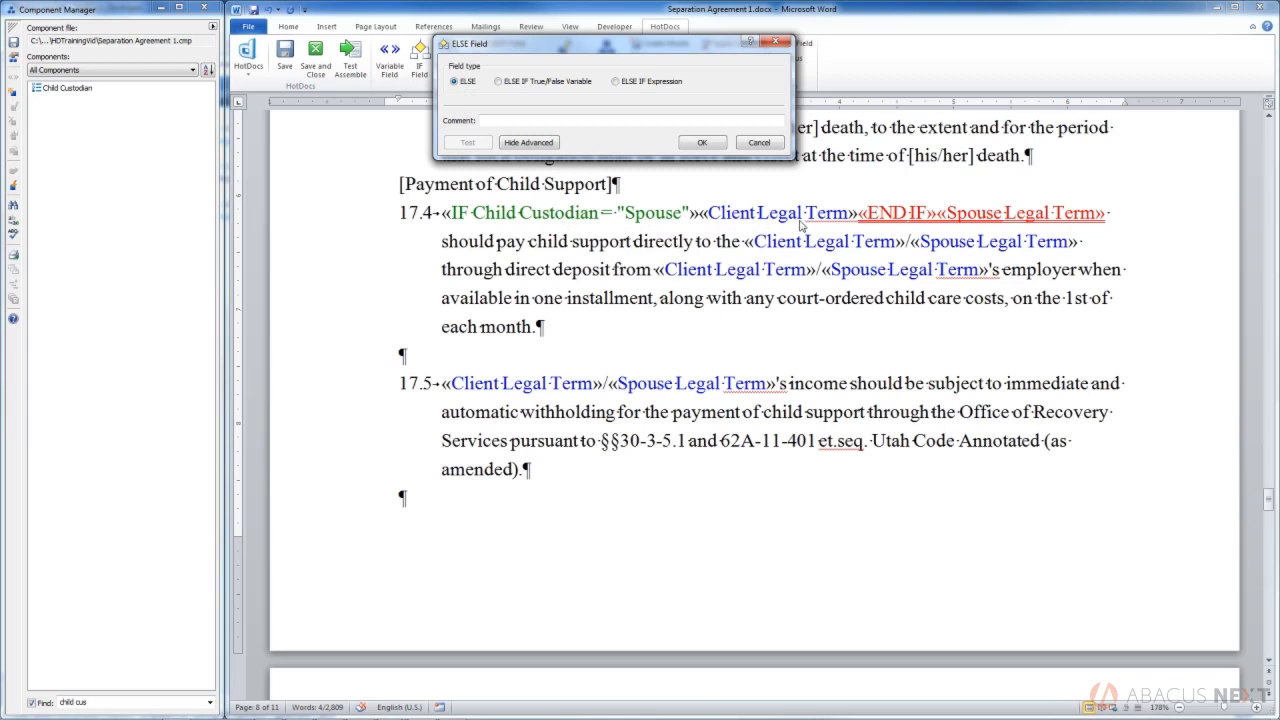
mouse_move(910, 224)
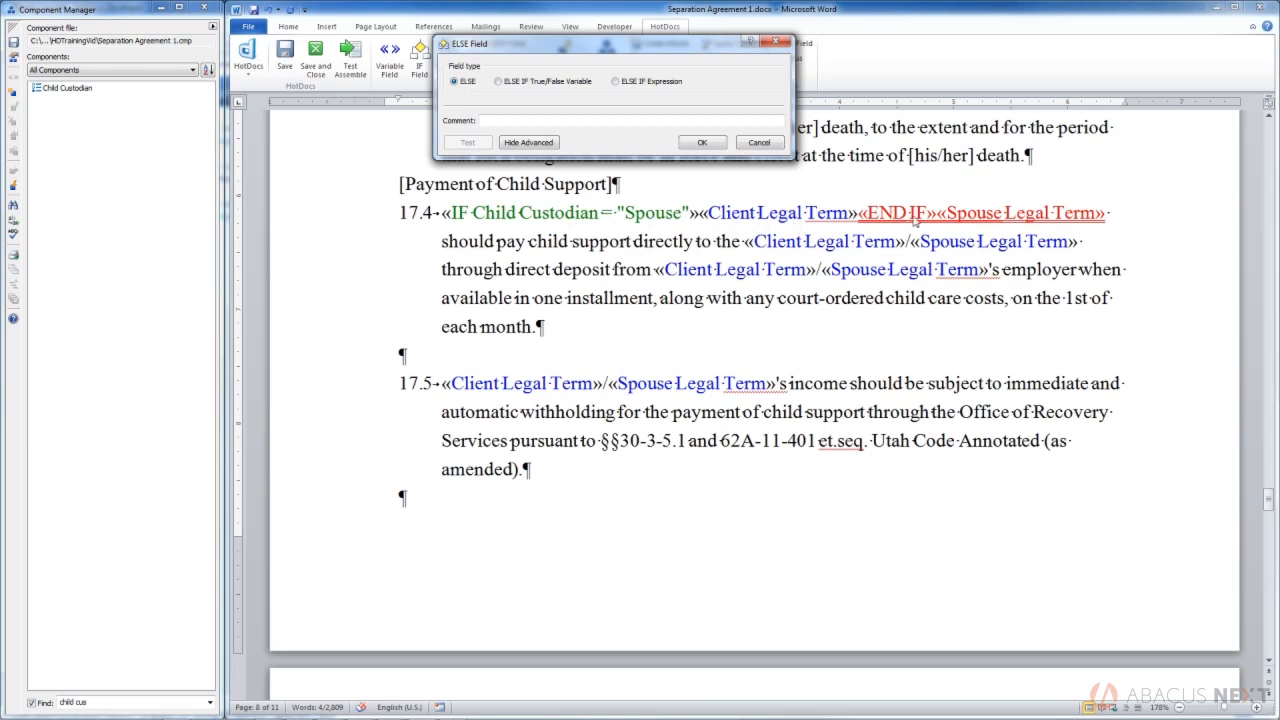
mouse_move(537, 225)
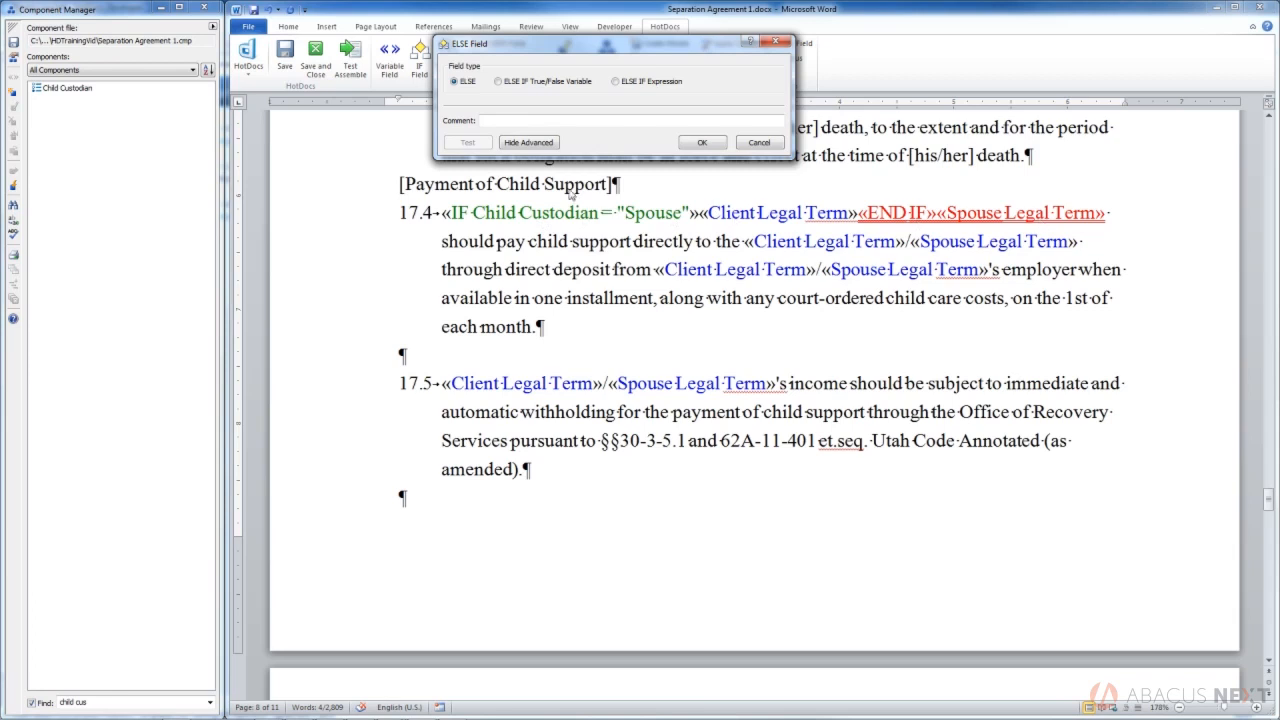
mouse_move(718, 150)
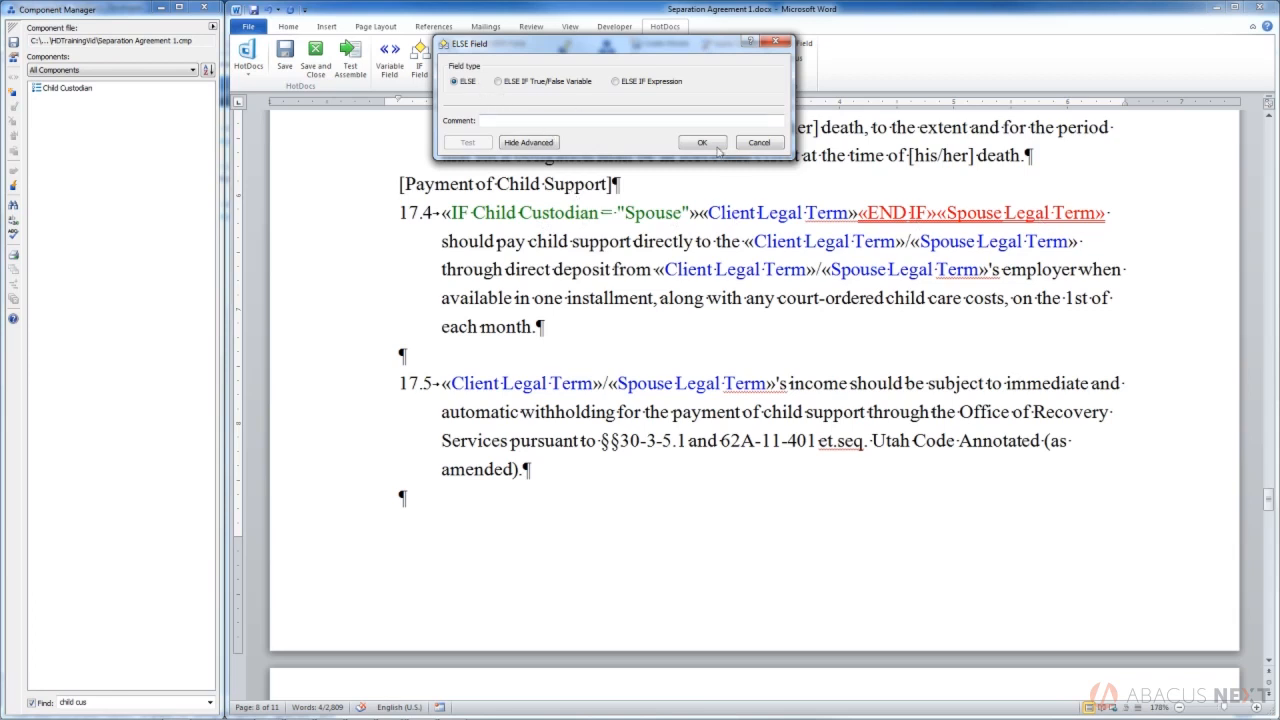
click(702, 142)
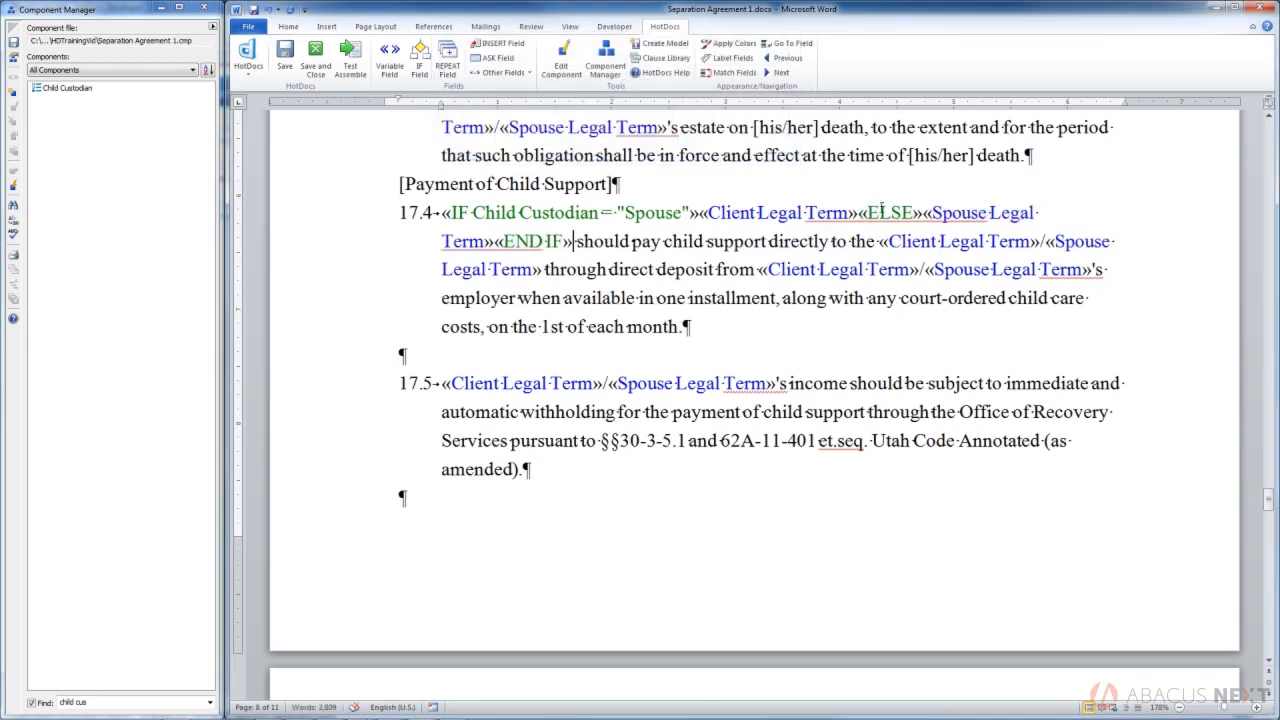
Step: Select the second «Client Legal Term» after "directly to the" and open IF Field
double_click(888, 212)
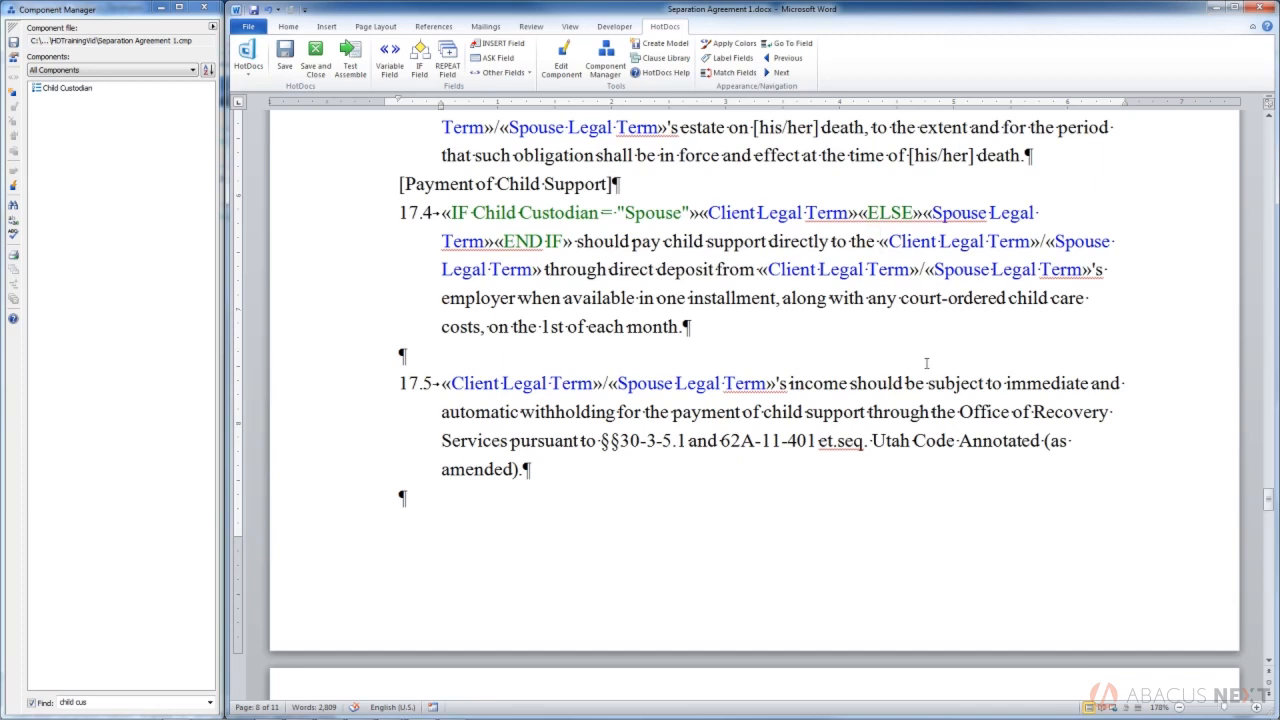
double_click(957, 241)
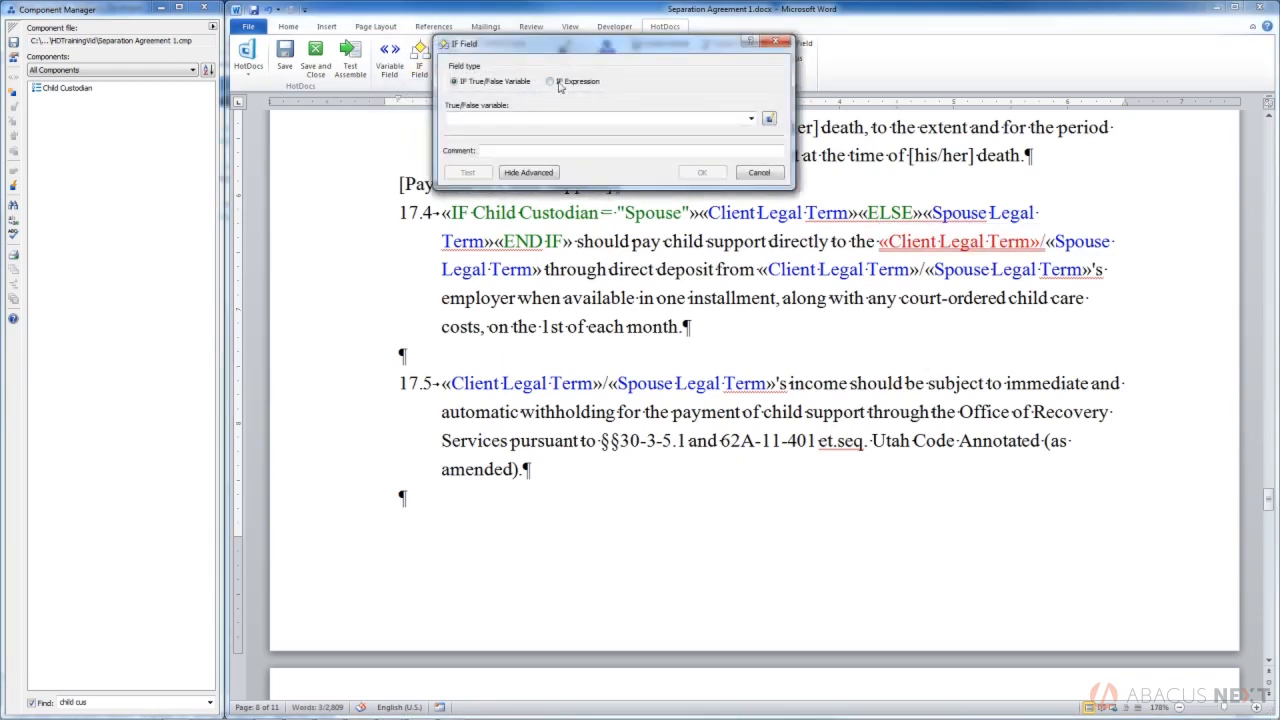
Step: Condition the second Client Legal Term on expression Child Custodian = "Client"
click(558, 81)
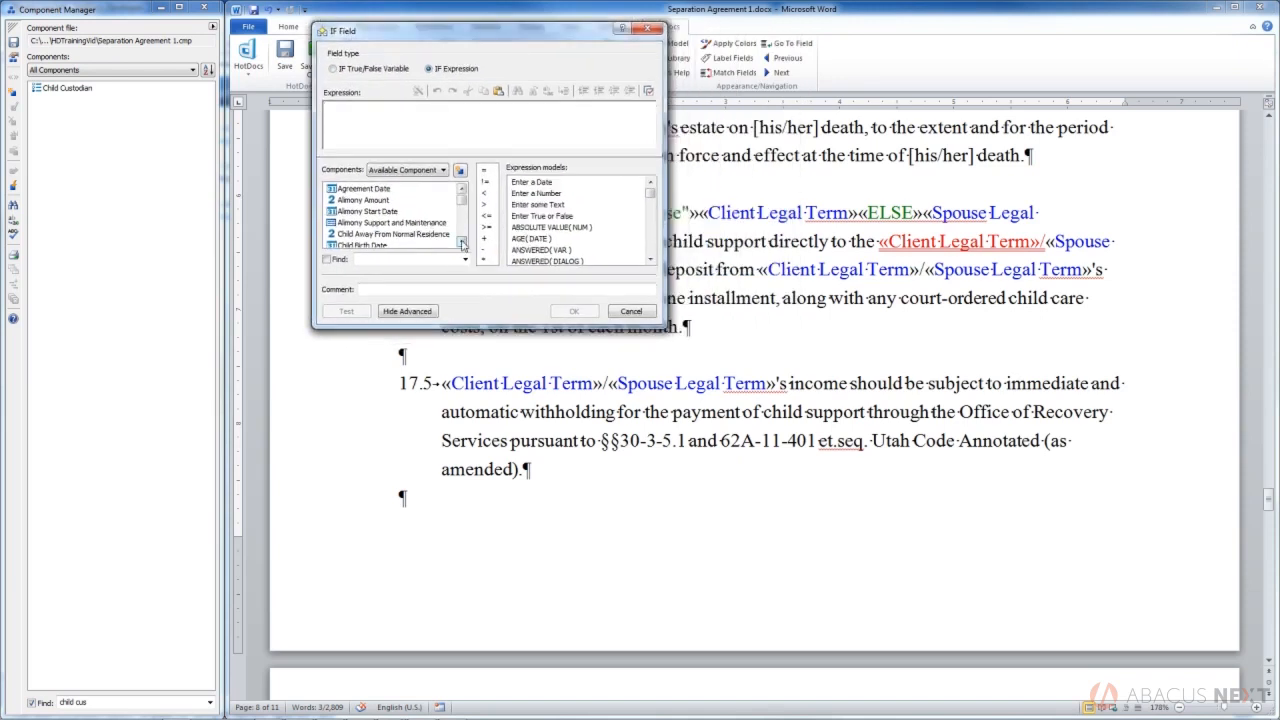
scroll(down, 3)
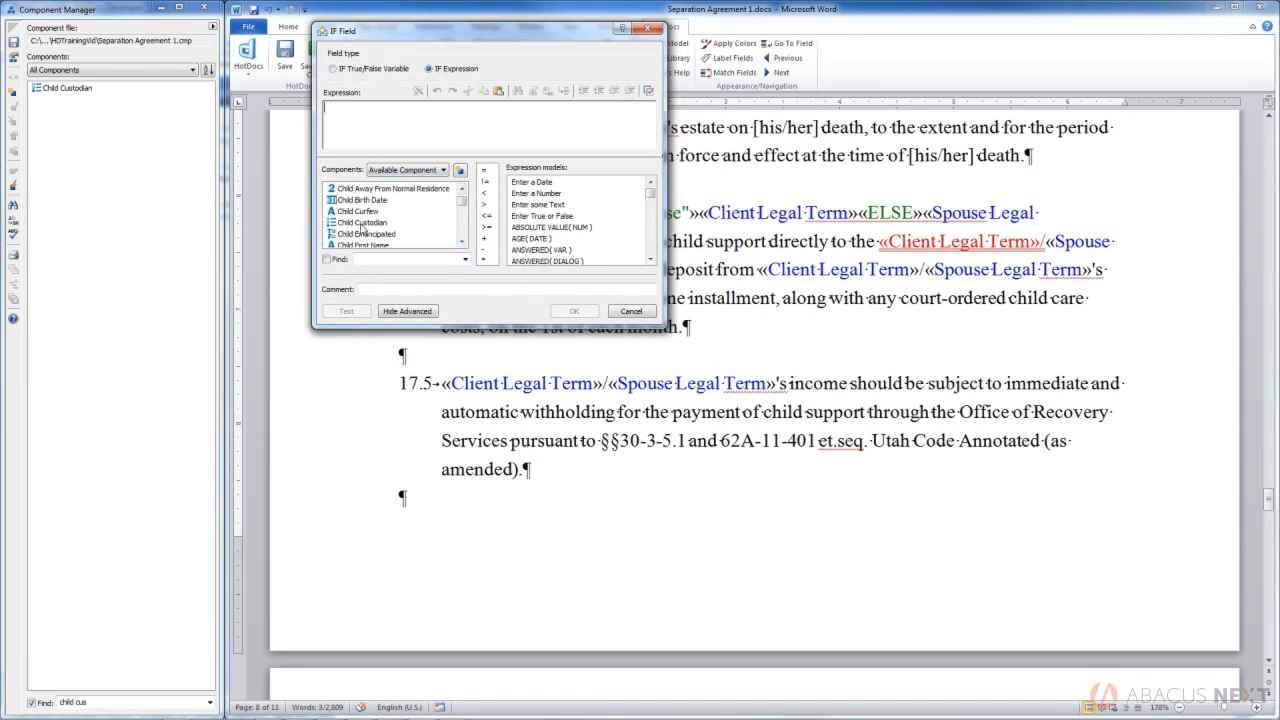
click(362, 222)
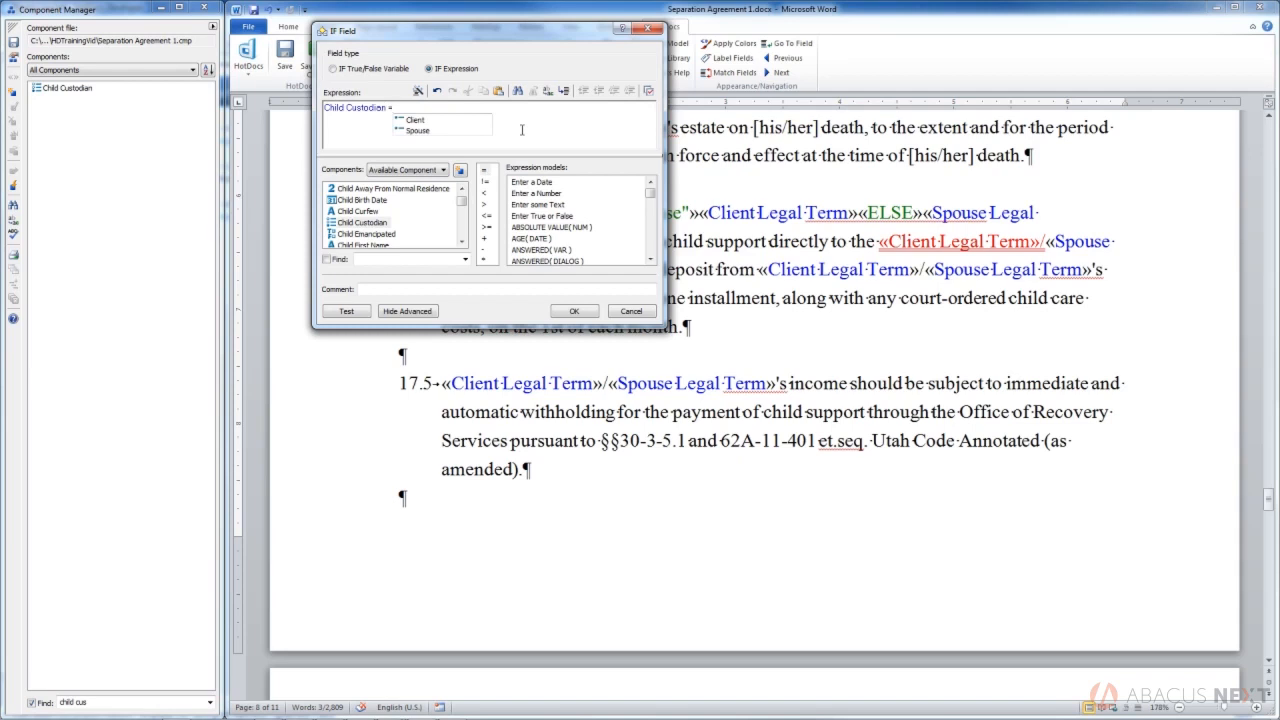
click(385, 107)
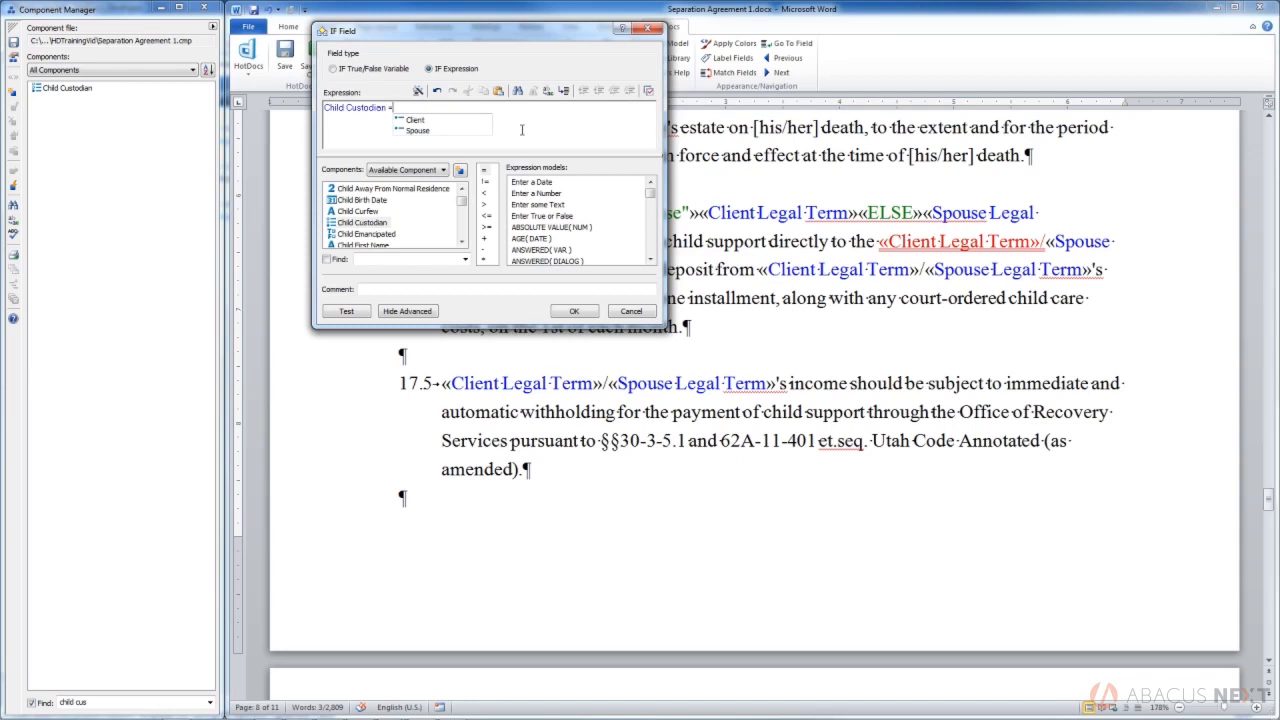
click(427, 120)
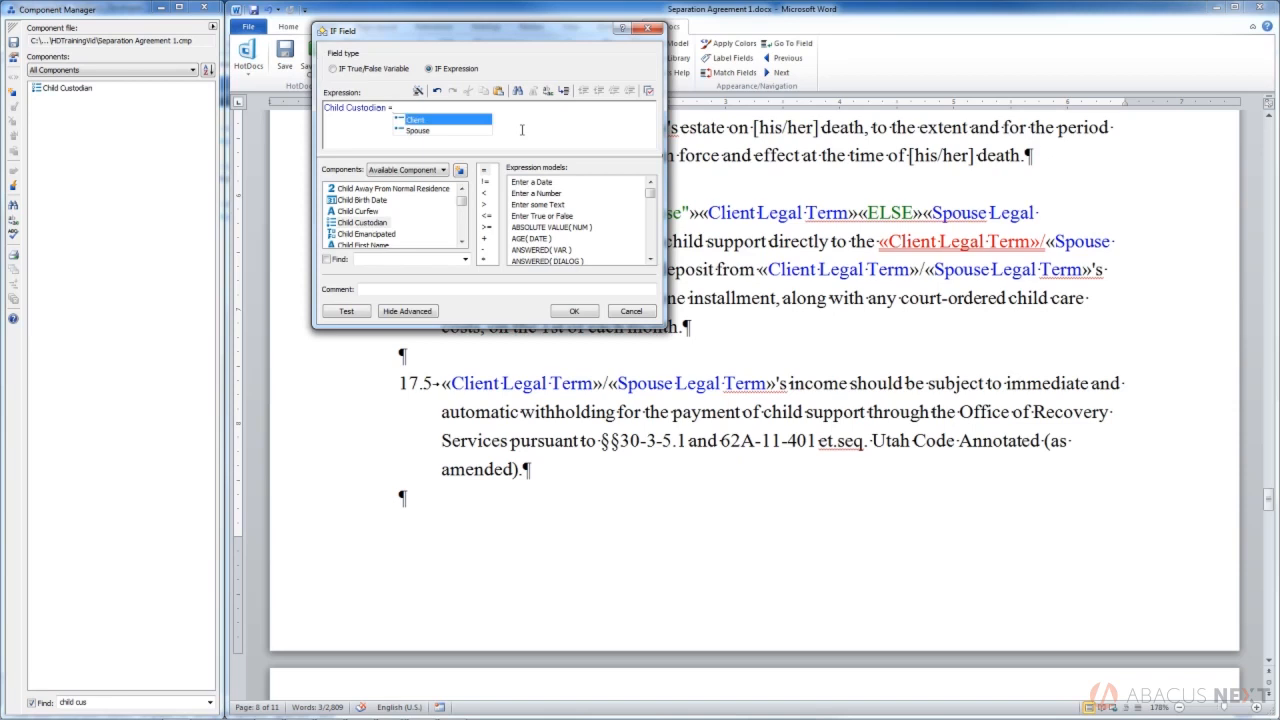
click(424, 120)
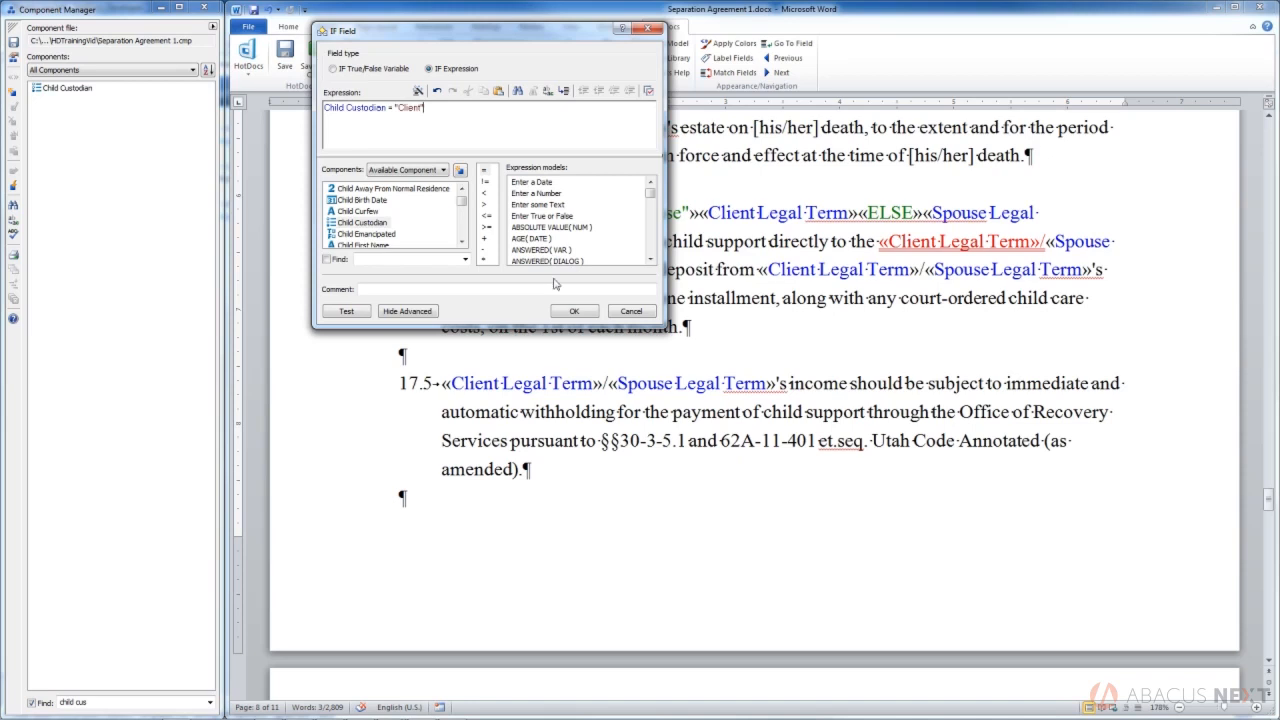
click(574, 311)
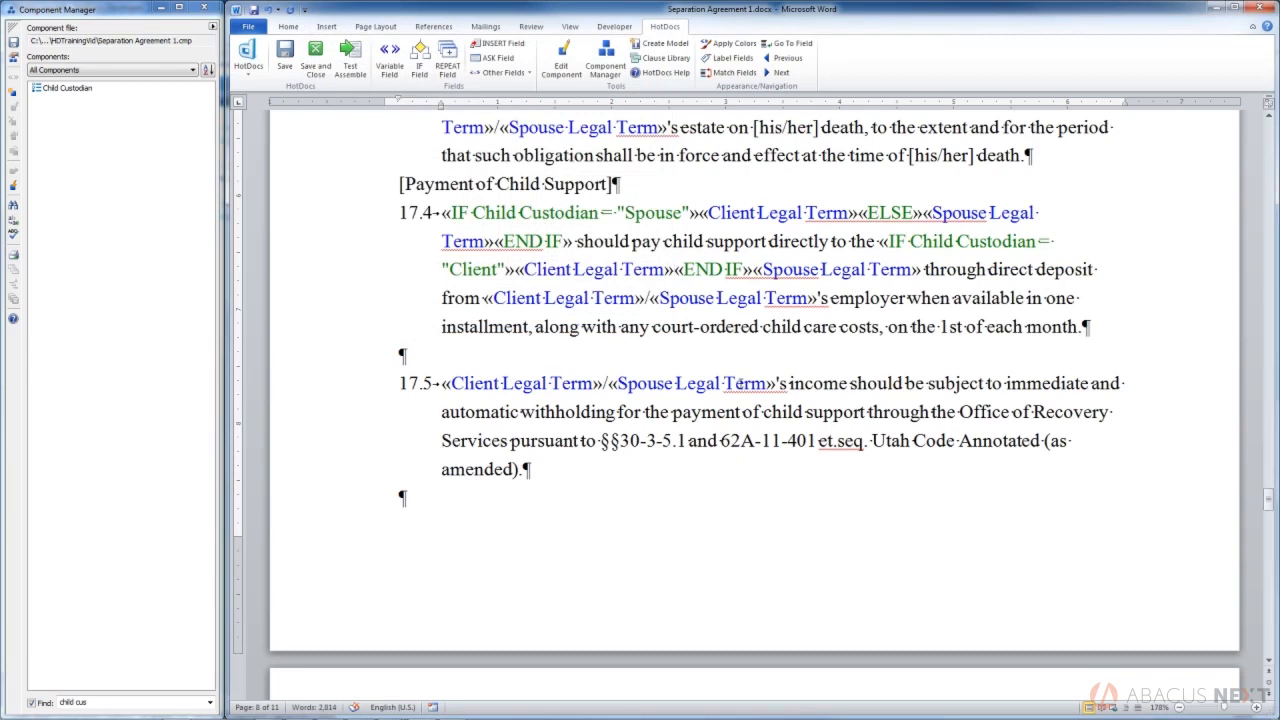
Step: Select the second «END IF» together with «Spouse Legal Term» in 17.4
double_click(709, 269)
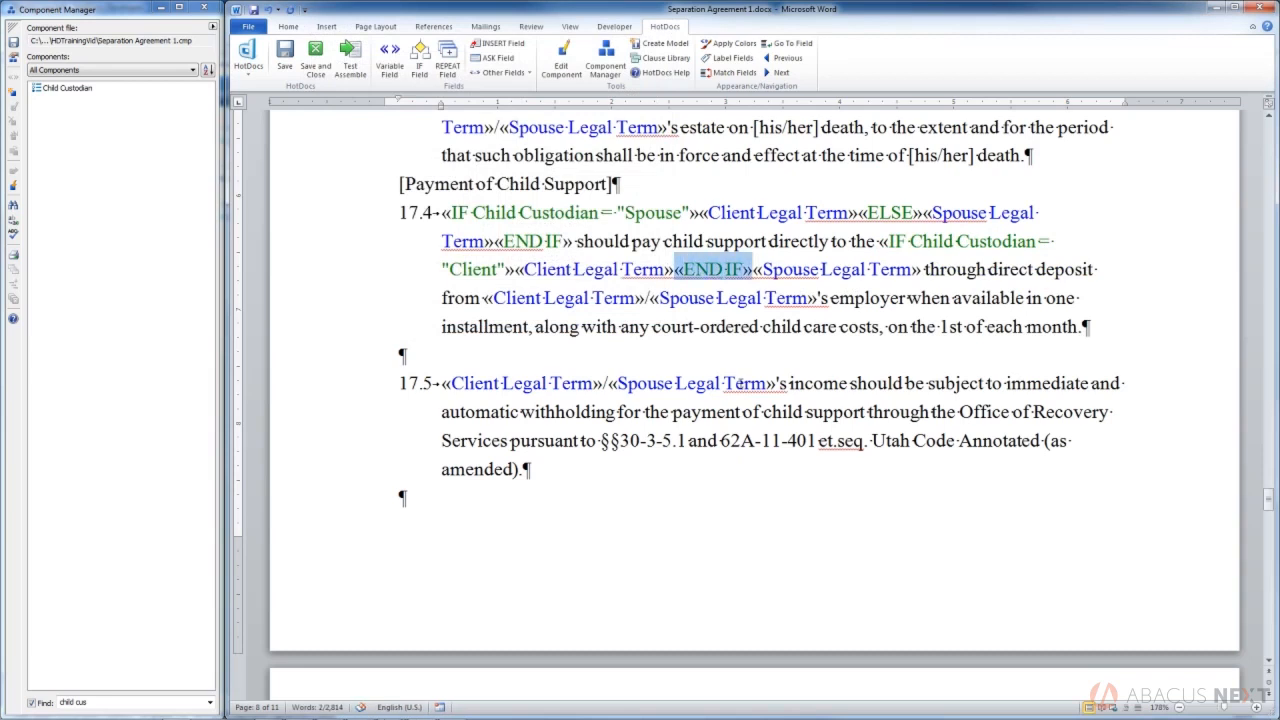
drag(676, 269, 925, 269)
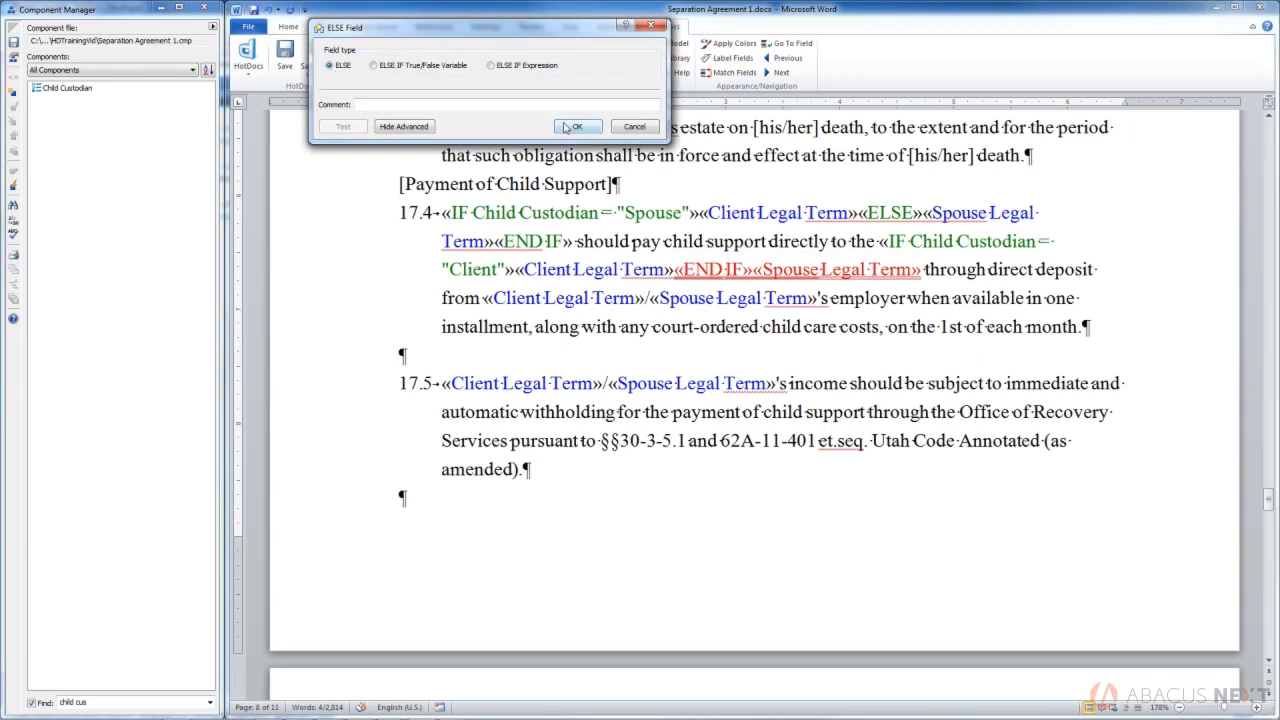
Step: Confirm the plain ELSE field in the ELSE Field dialog
click(578, 126)
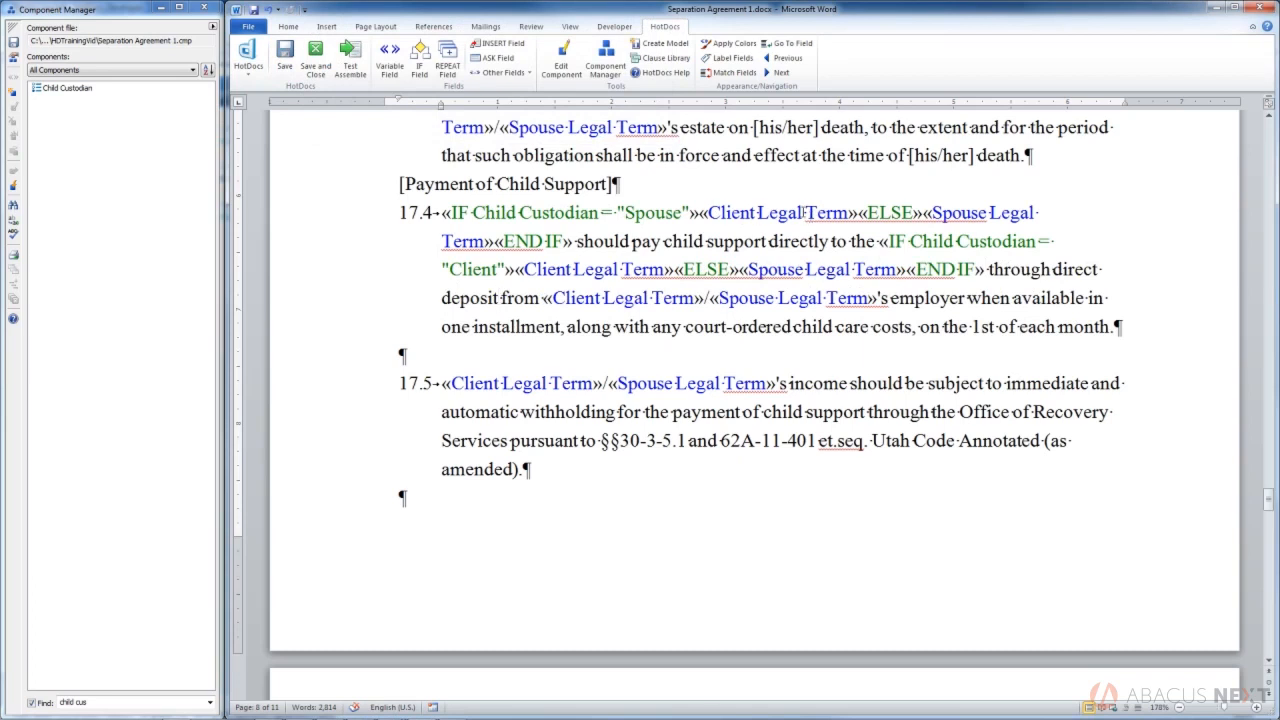
click(493, 297)
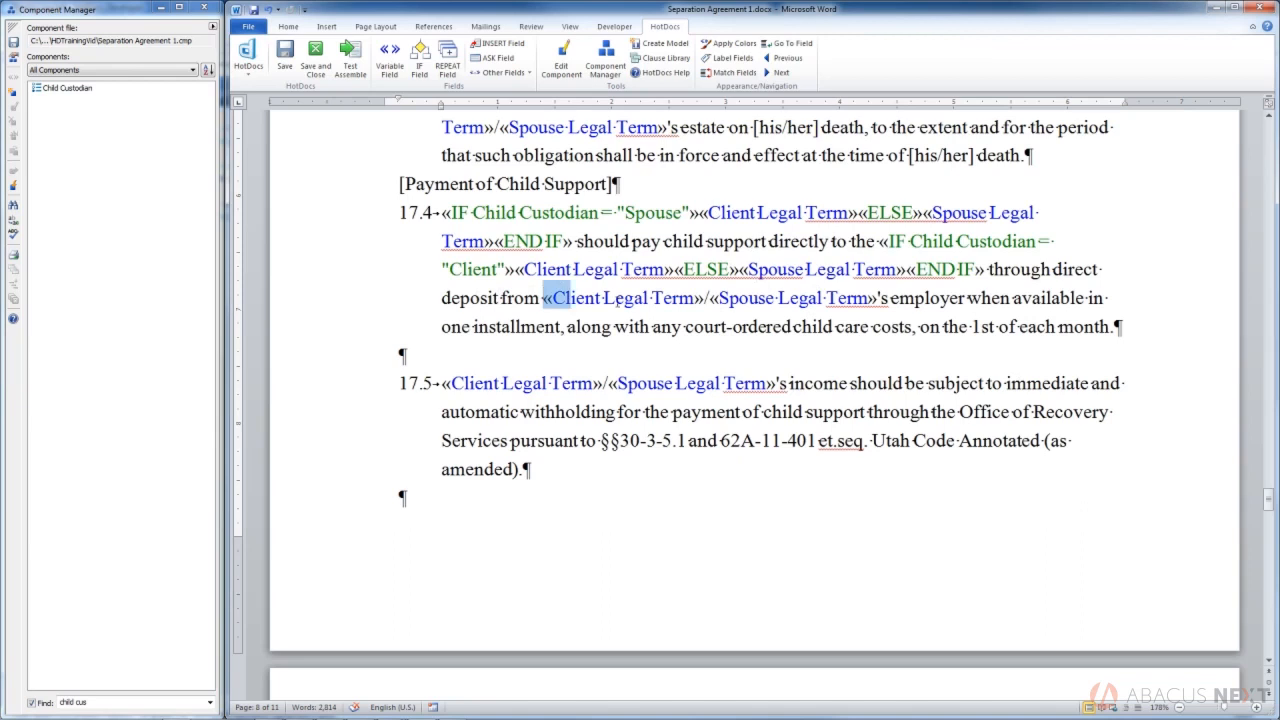
drag(545, 297, 878, 297)
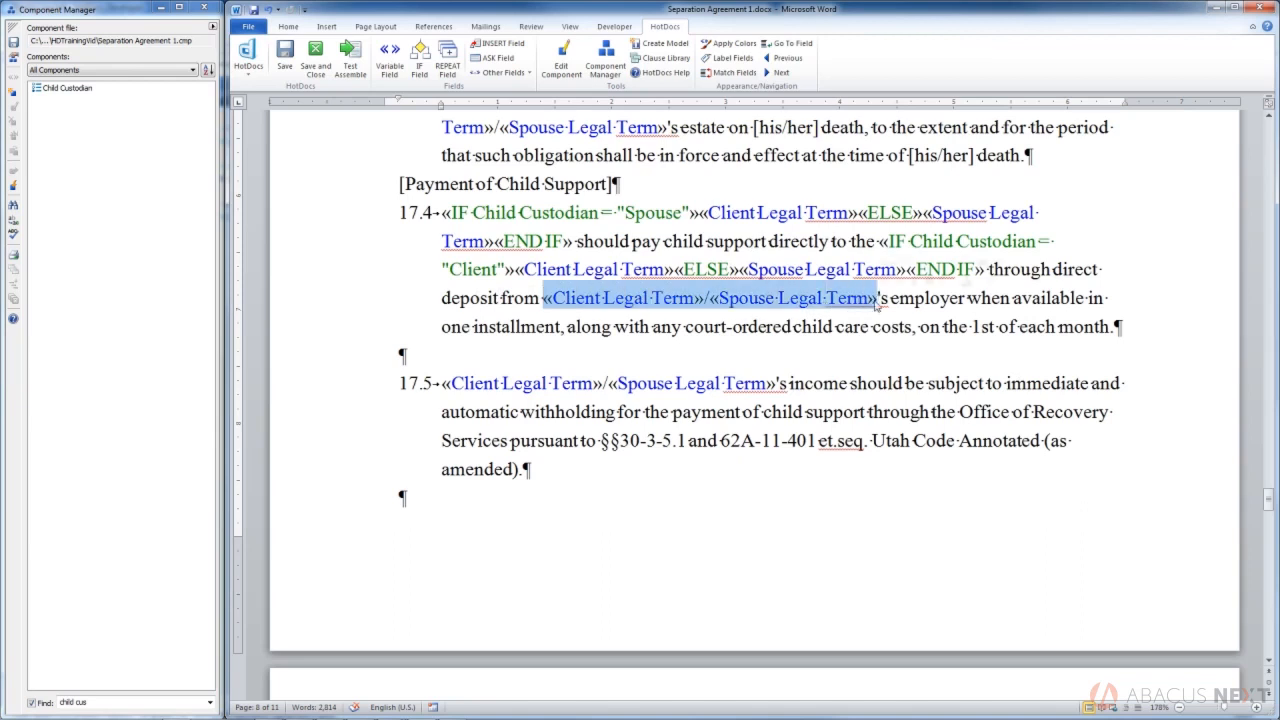
click(885, 320)
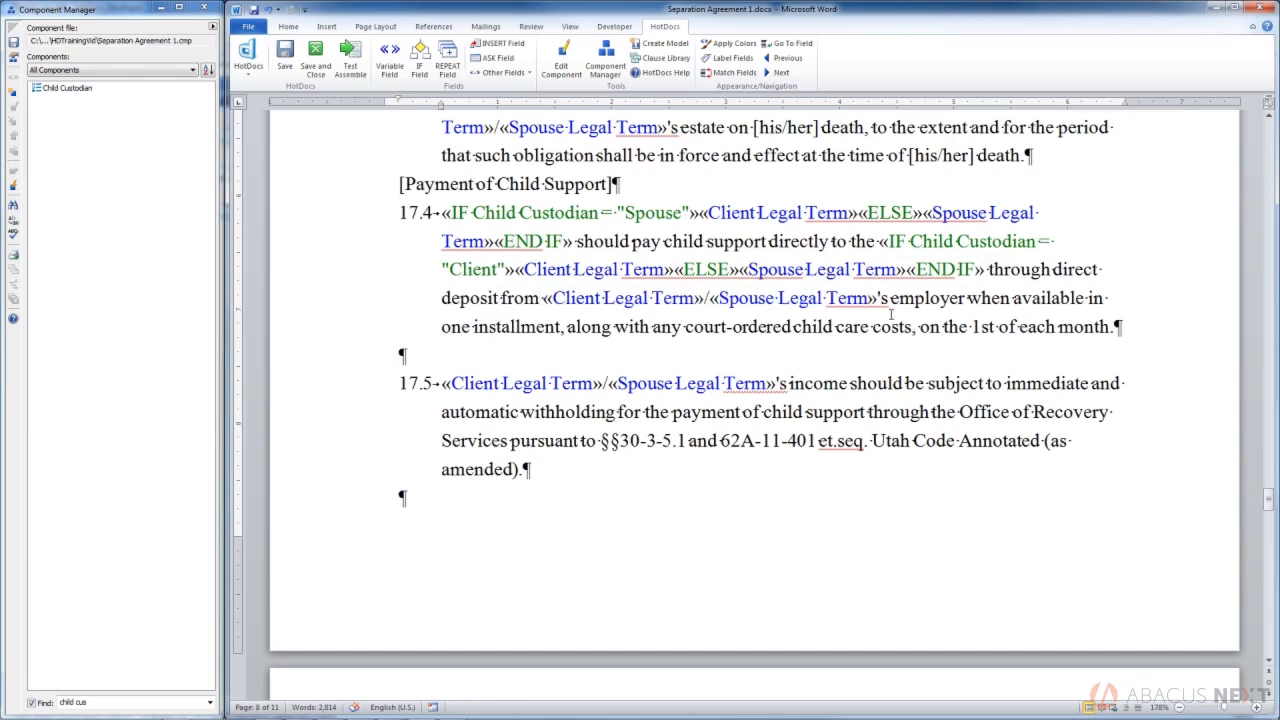
click(536, 298)
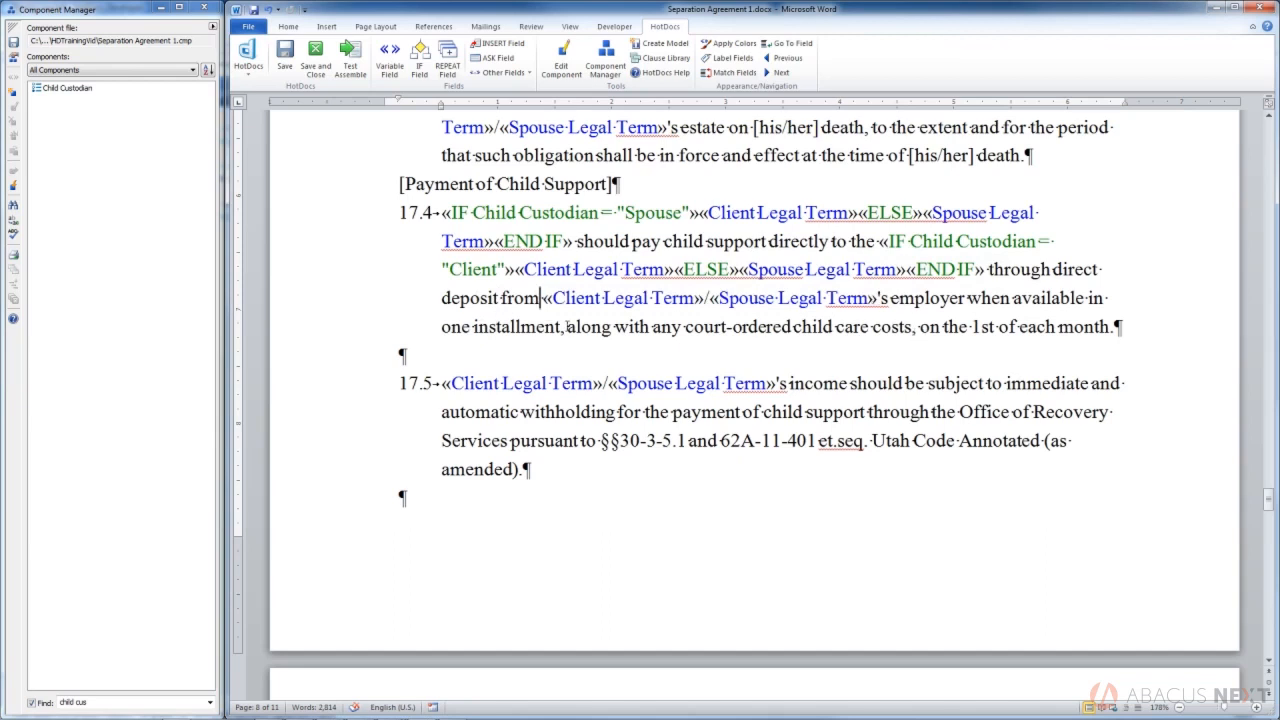
mouse_move(336, 288)
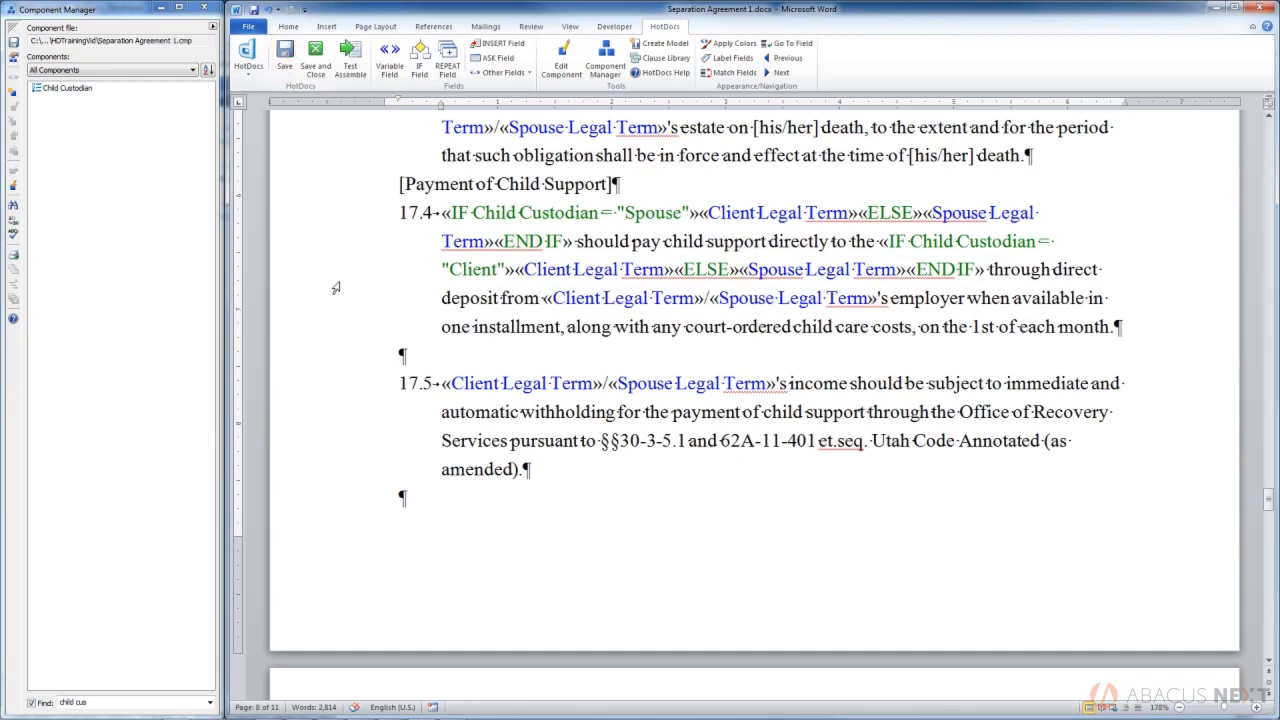